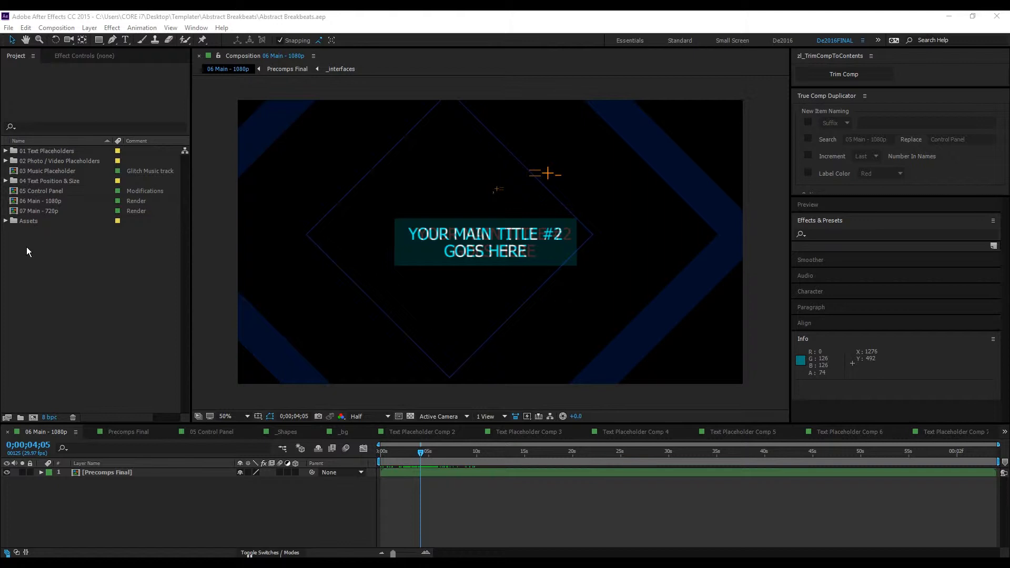
pyautogui.moveTo(34, 258)
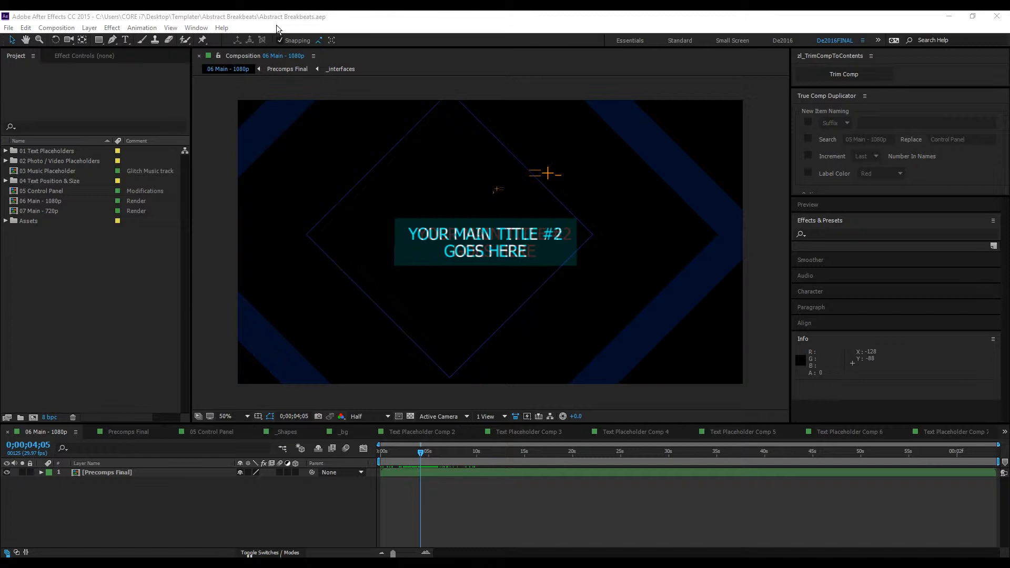
pyautogui.moveTo(432, 14)
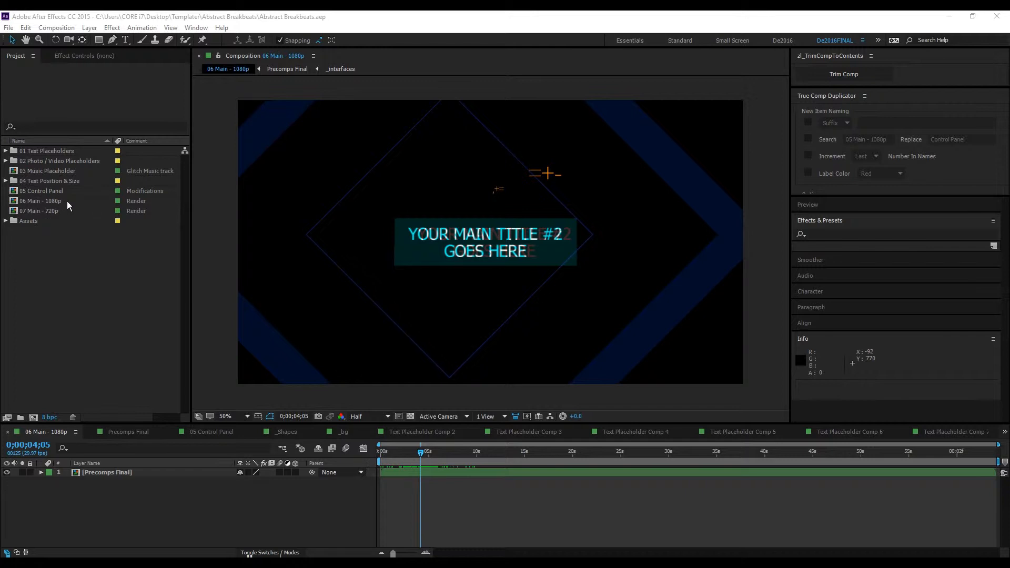
pyautogui.moveTo(60, 217)
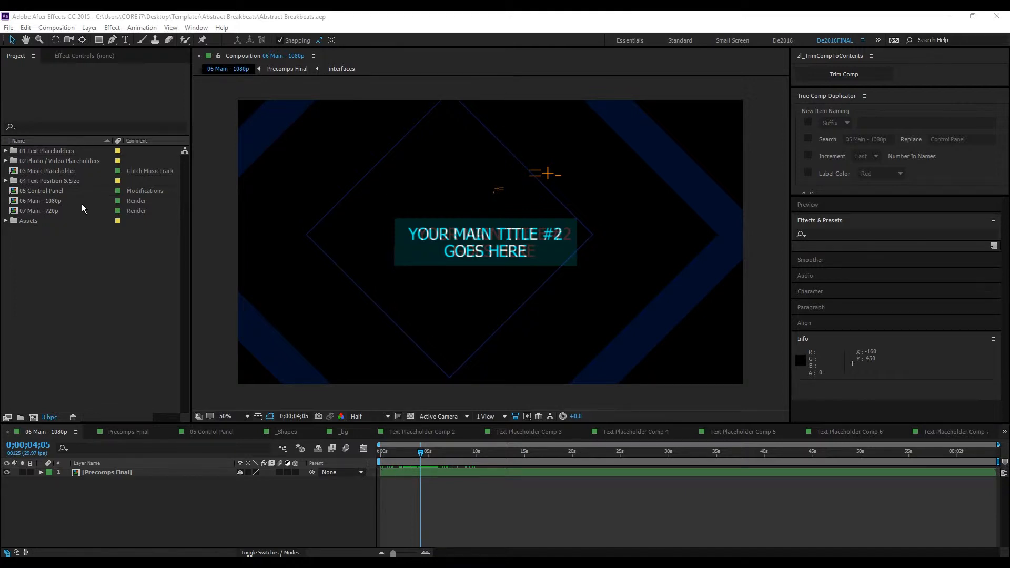
pyautogui.moveTo(59, 266)
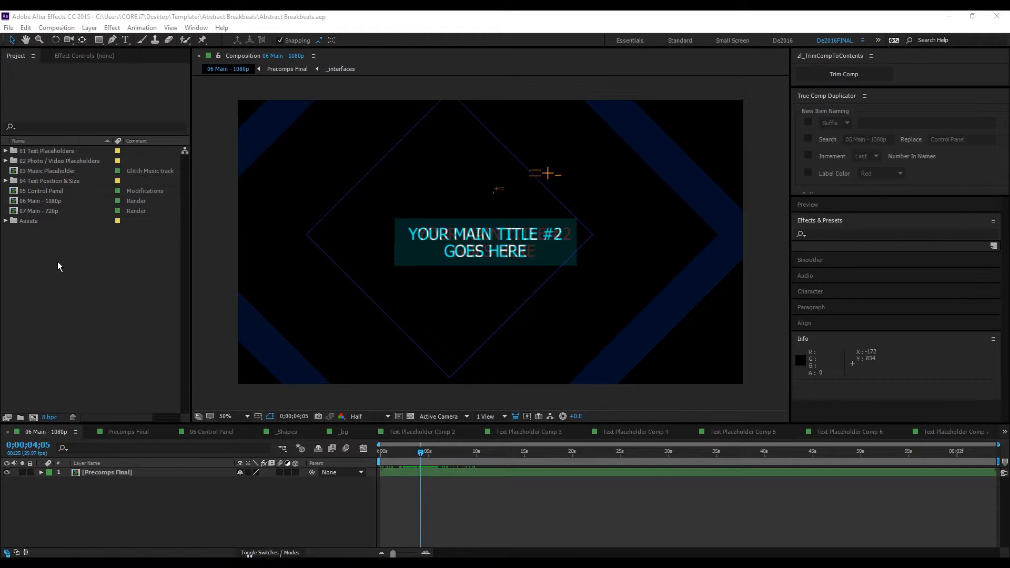
pyautogui.moveTo(50, 175)
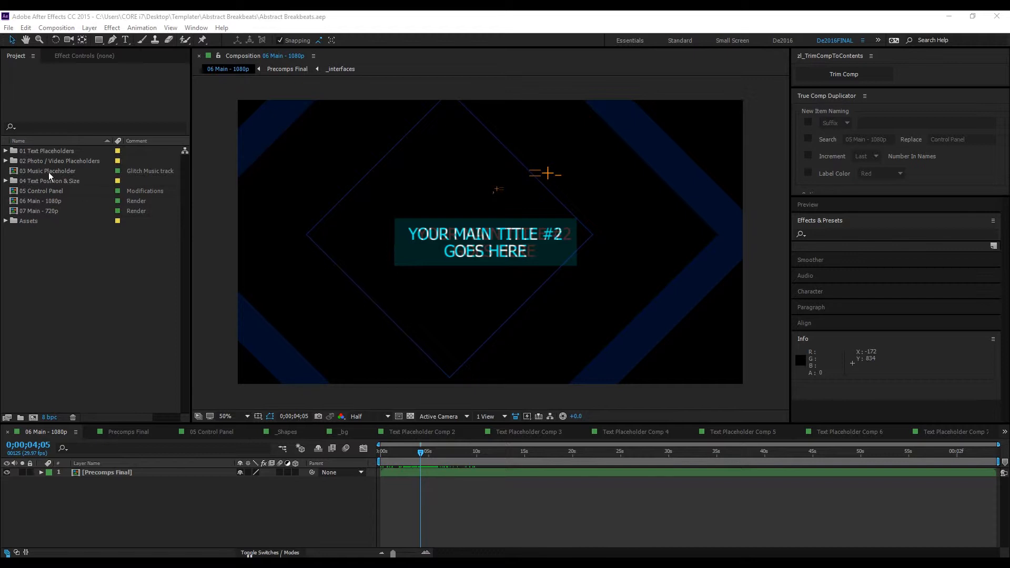
pyautogui.moveTo(87, 205)
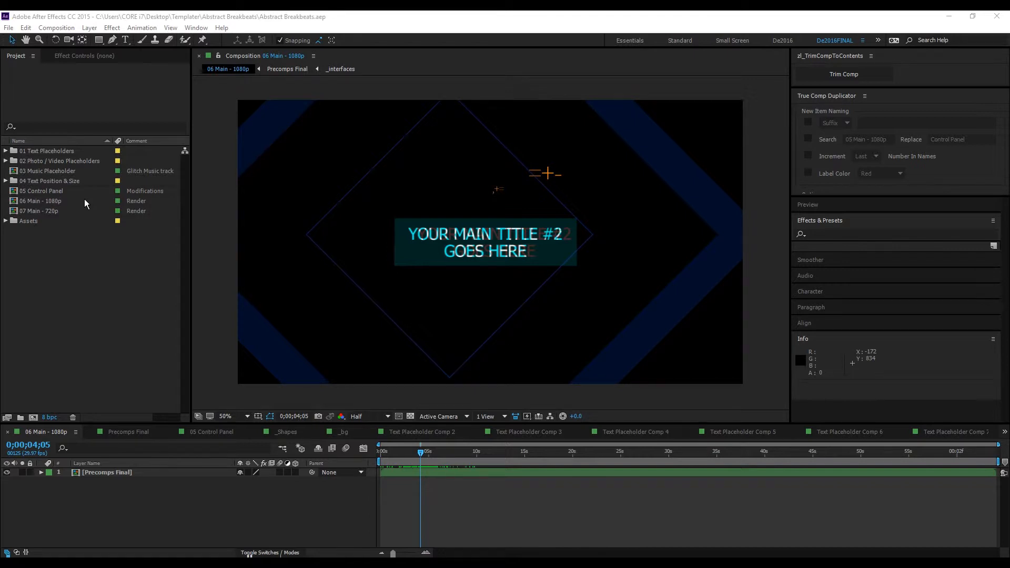
# - Reopen the 05 Control Panel and 06 Main - 1080p compositions from the Project panel
pyautogui.doubleClick(42, 191)
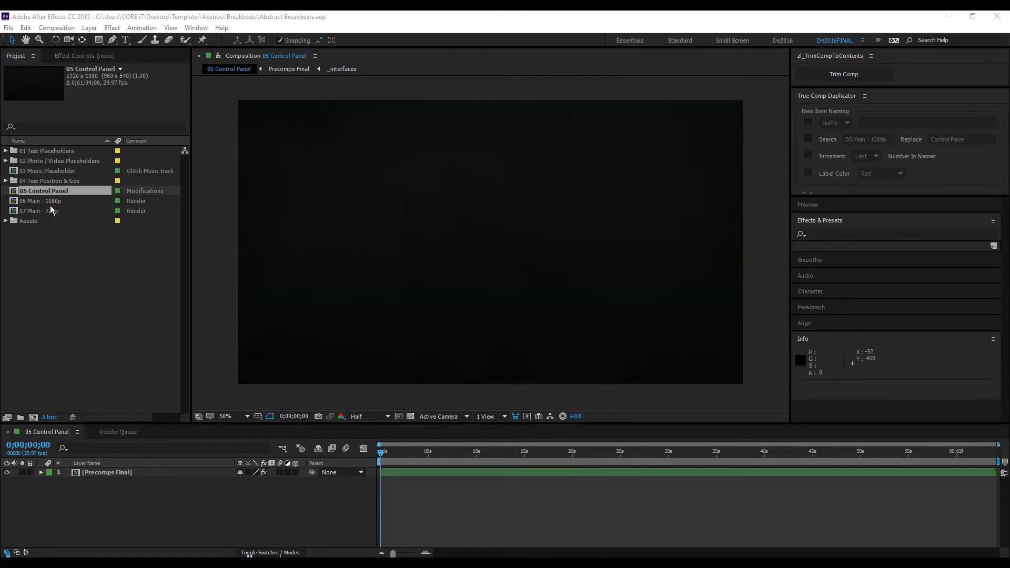
pyautogui.doubleClick(39, 201)
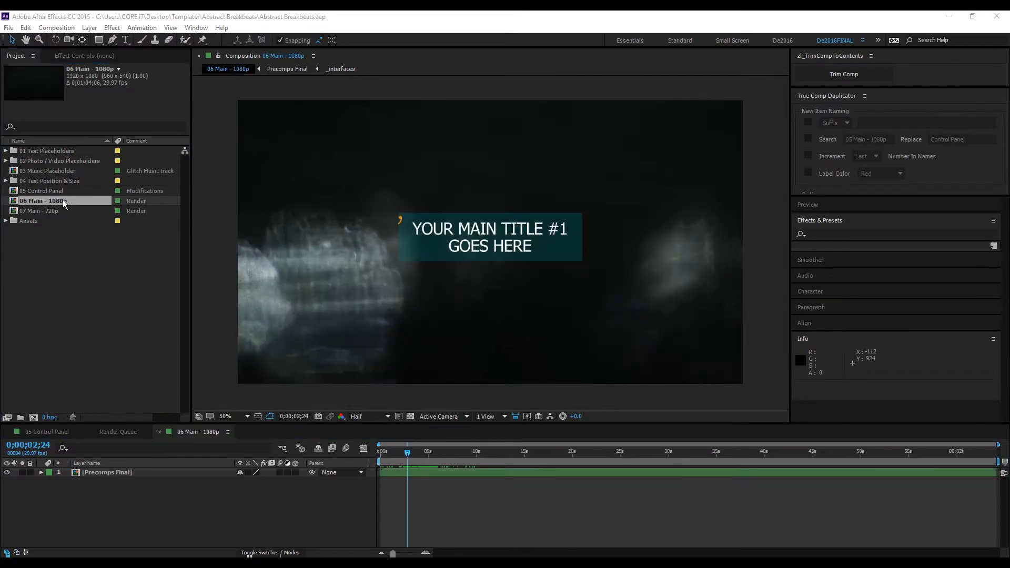
pyautogui.click(56, 27)
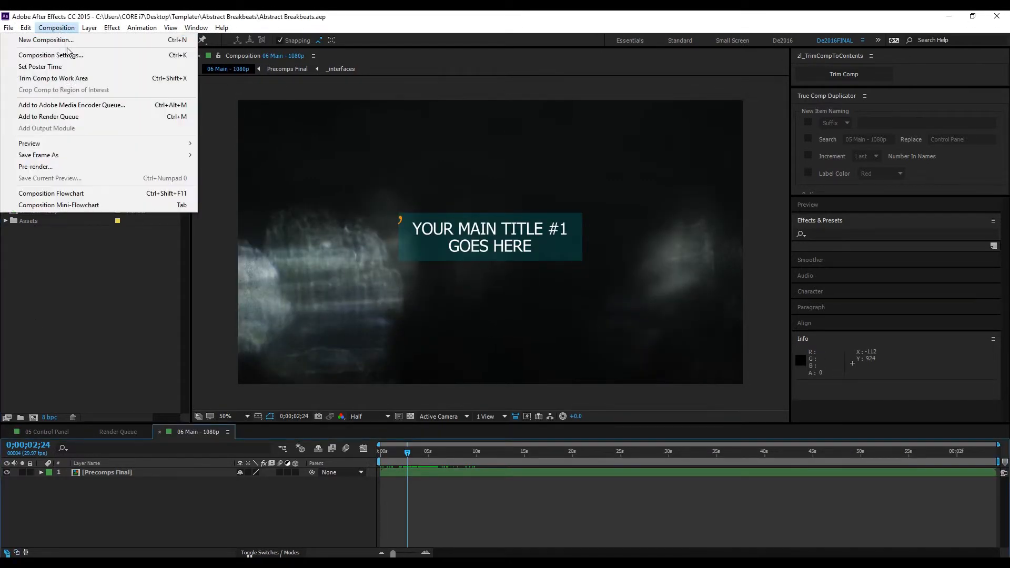
pyautogui.moveTo(86, 105)
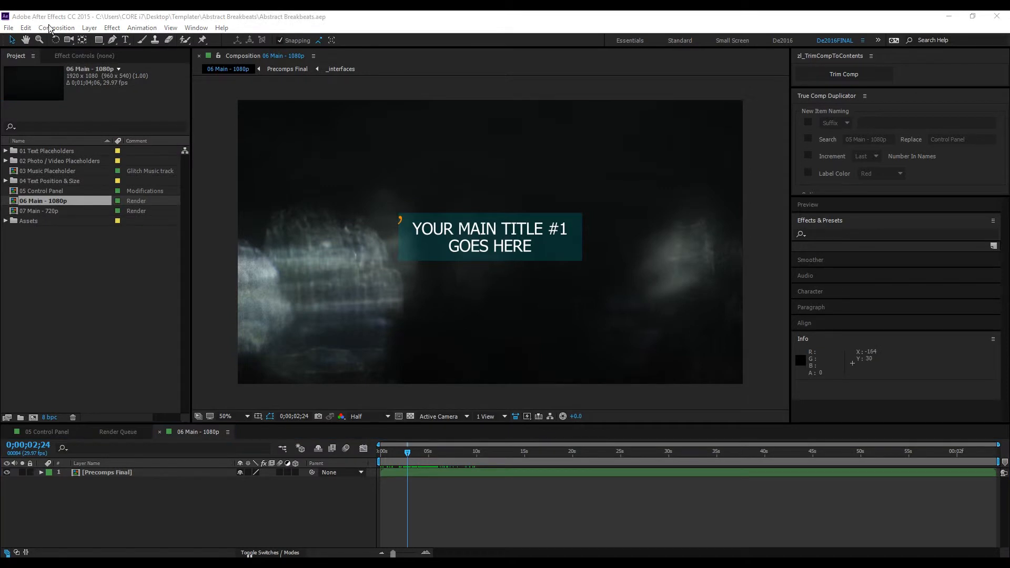
# - Add 06 Main - 1080p to the Render Queue and bring up its Lossless output module settings
pyautogui.click(56, 27)
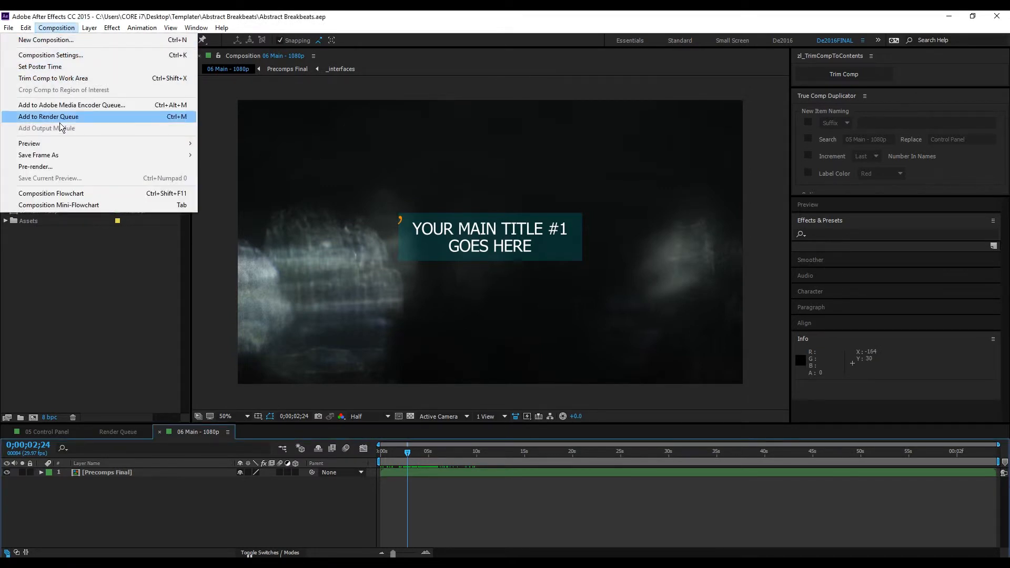
pyautogui.click(47, 116)
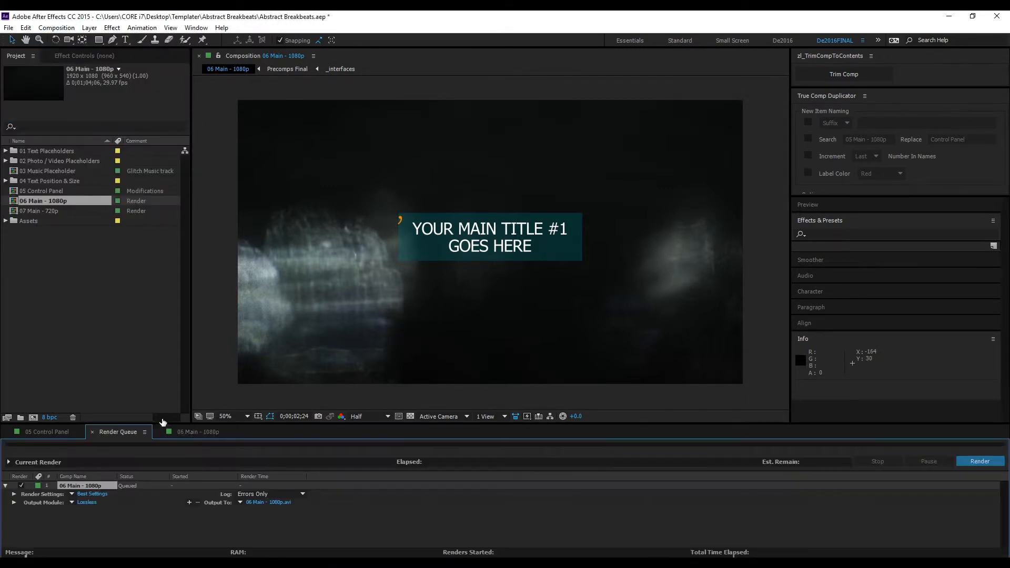
pyautogui.click(87, 502)
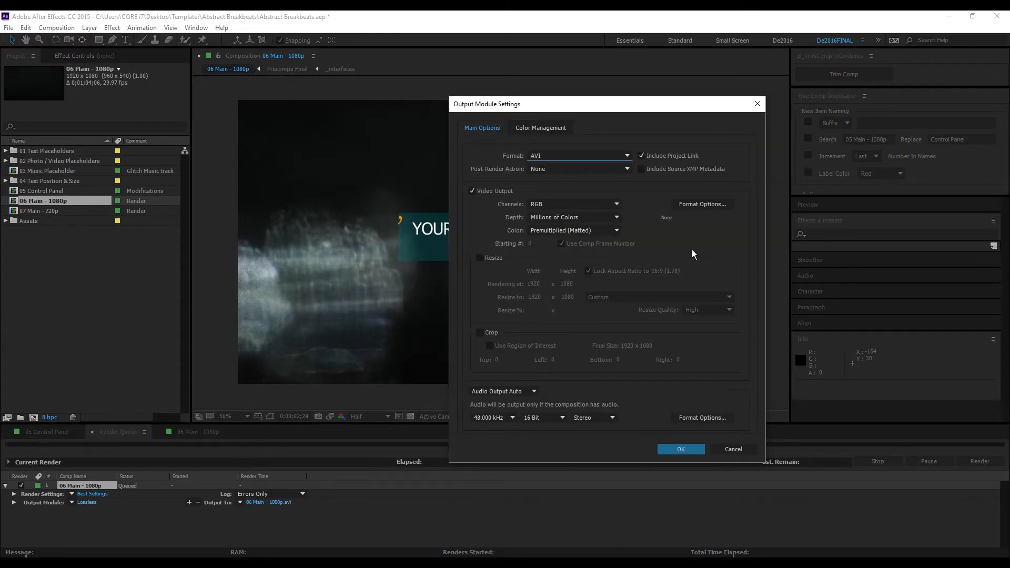
pyautogui.moveTo(641, 196)
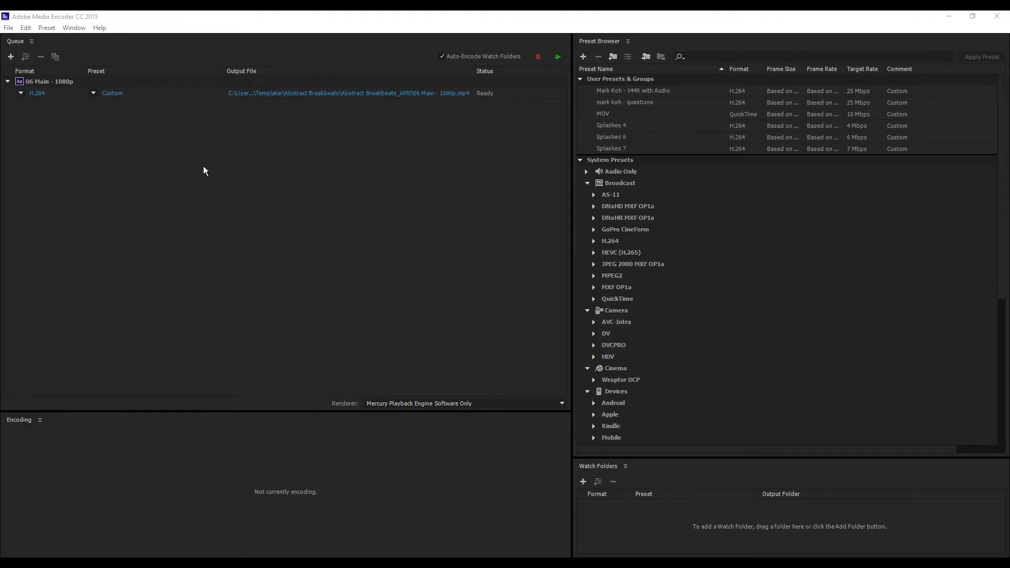
pyautogui.moveTo(85, 161)
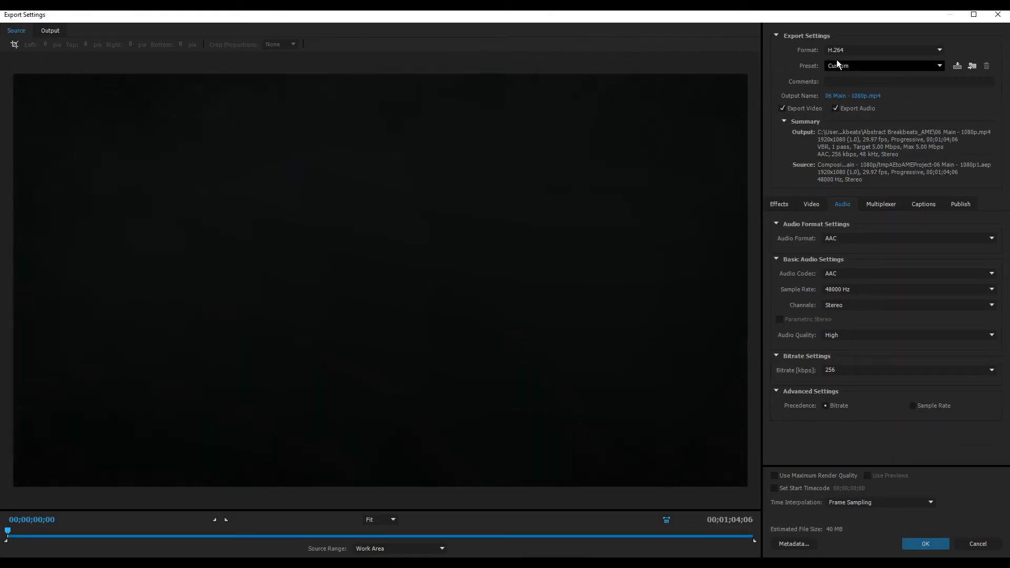
# - In Export Settings, set the video Target and Maximum Bitrate to 6 Mbps
pyautogui.click(882, 50)
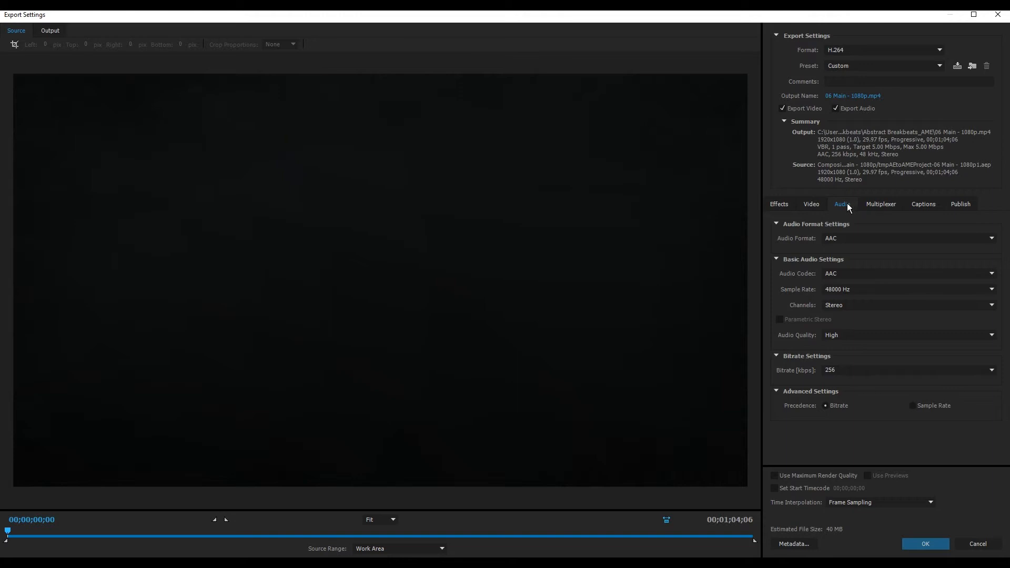
pyautogui.click(811, 204)
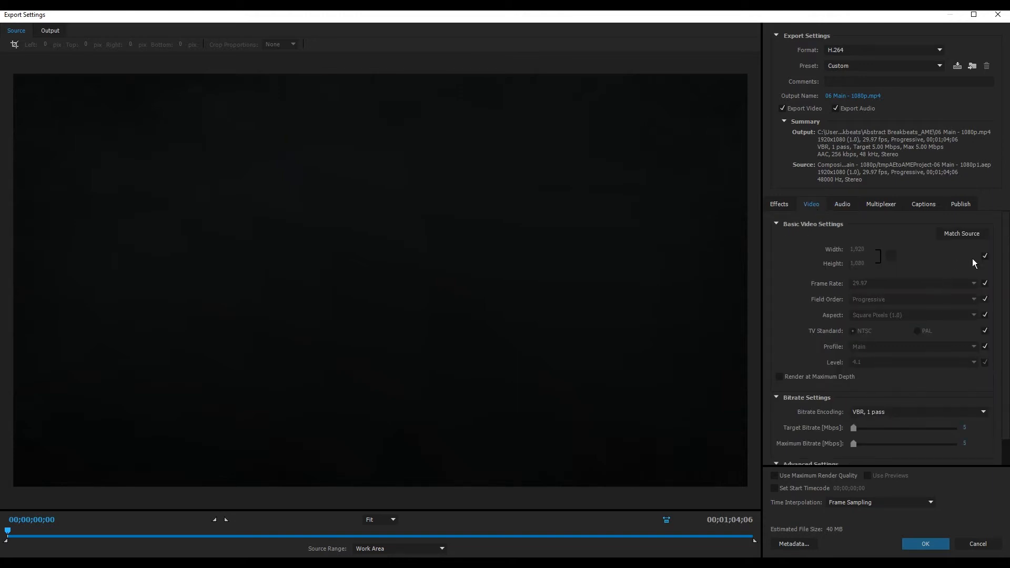
pyautogui.moveTo(985, 255)
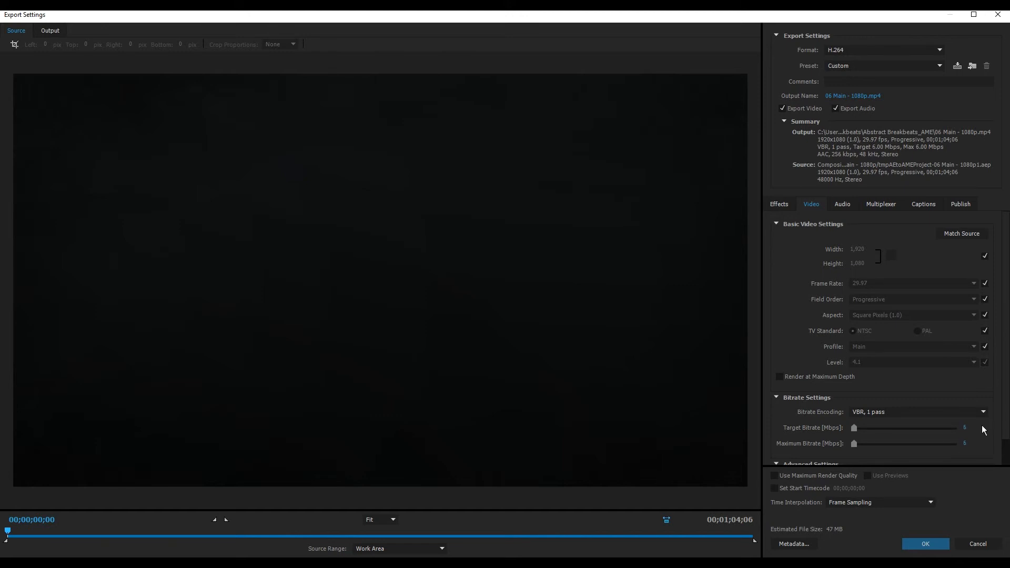
pyautogui.click(842, 204)
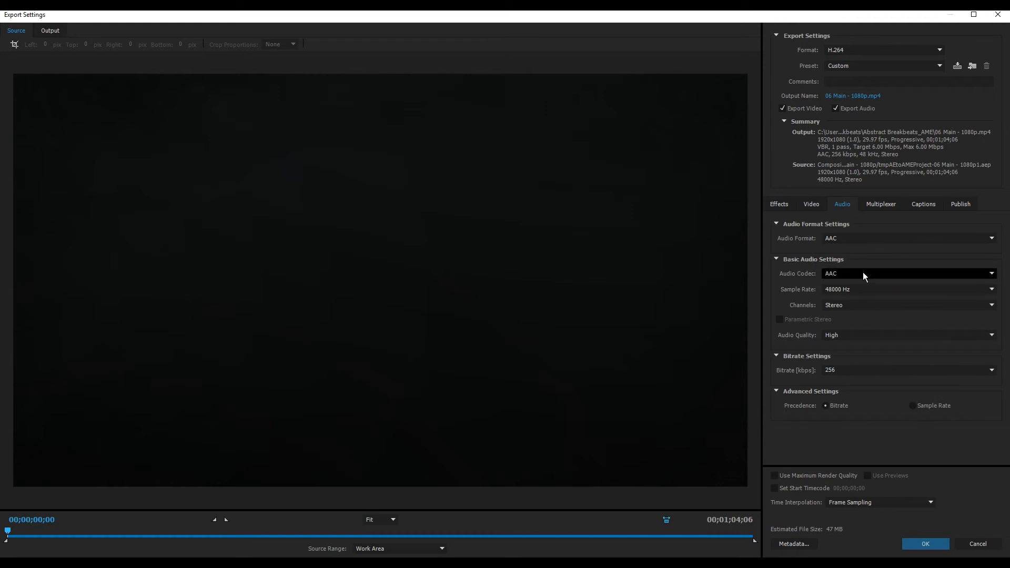
pyautogui.moveTo(844, 292)
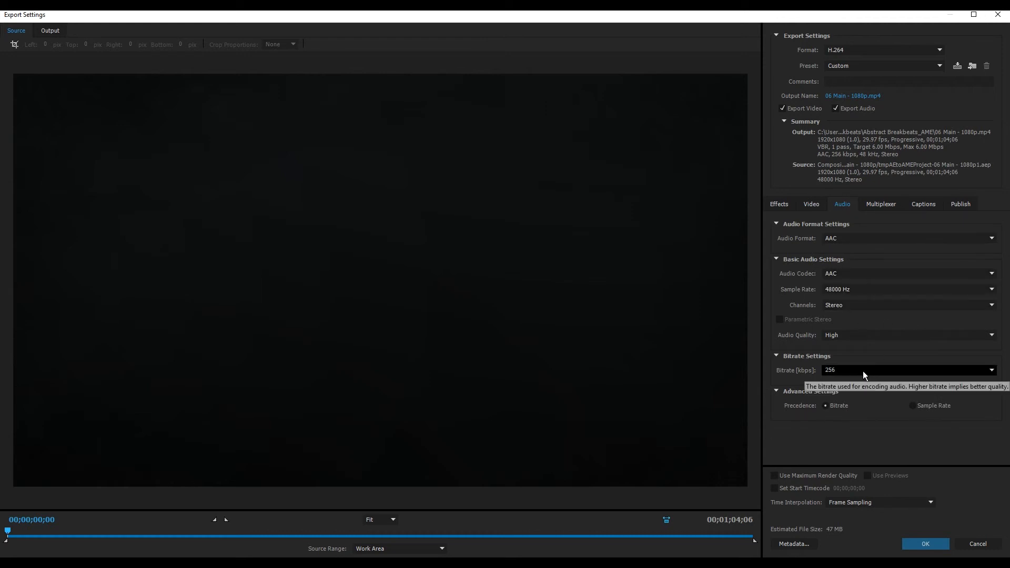
# - Choose a 128 kbps audio bitrate and confirm the export settings
pyautogui.click(991, 370)
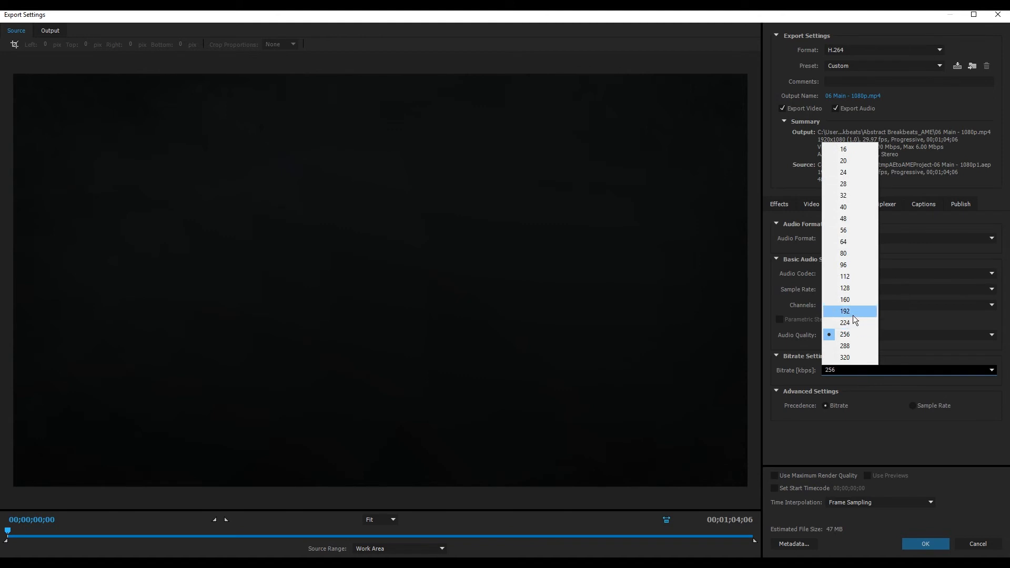
pyautogui.click(846, 288)
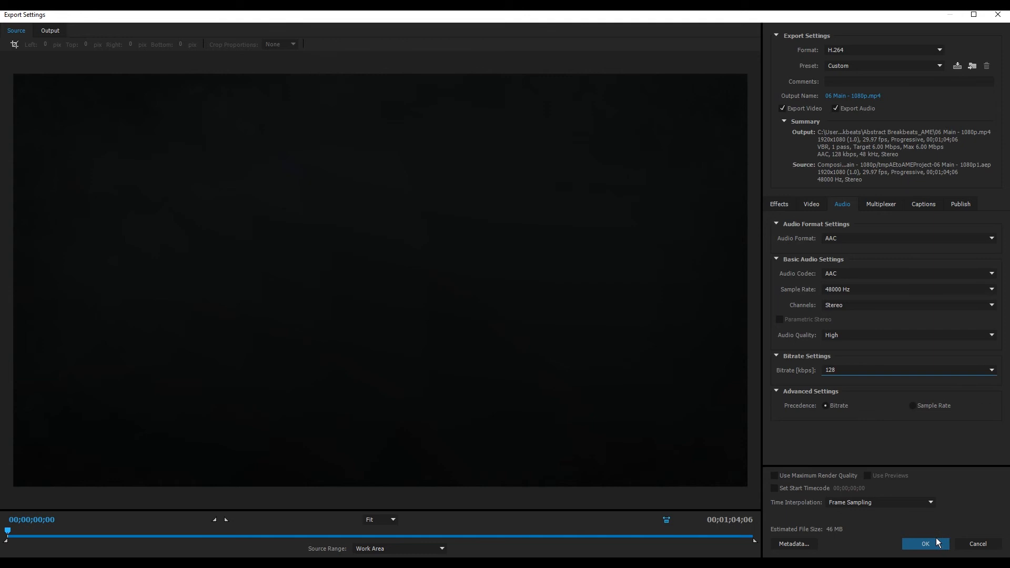
pyautogui.click(926, 544)
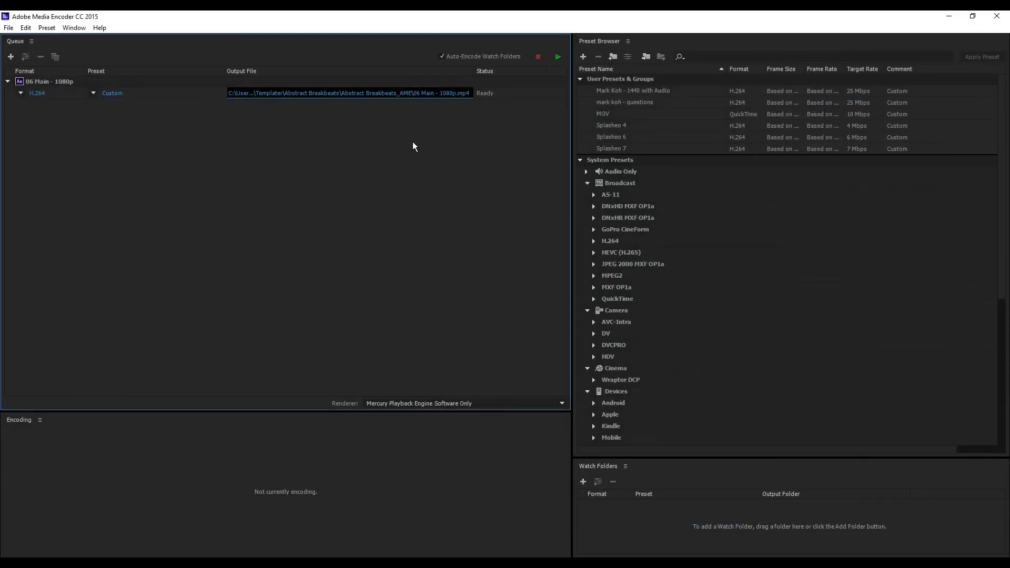
# - Save the output as 06 Main - 1080p.mp4 in Abstract Breakbeats_AME and start the queue
pyautogui.click(348, 93)
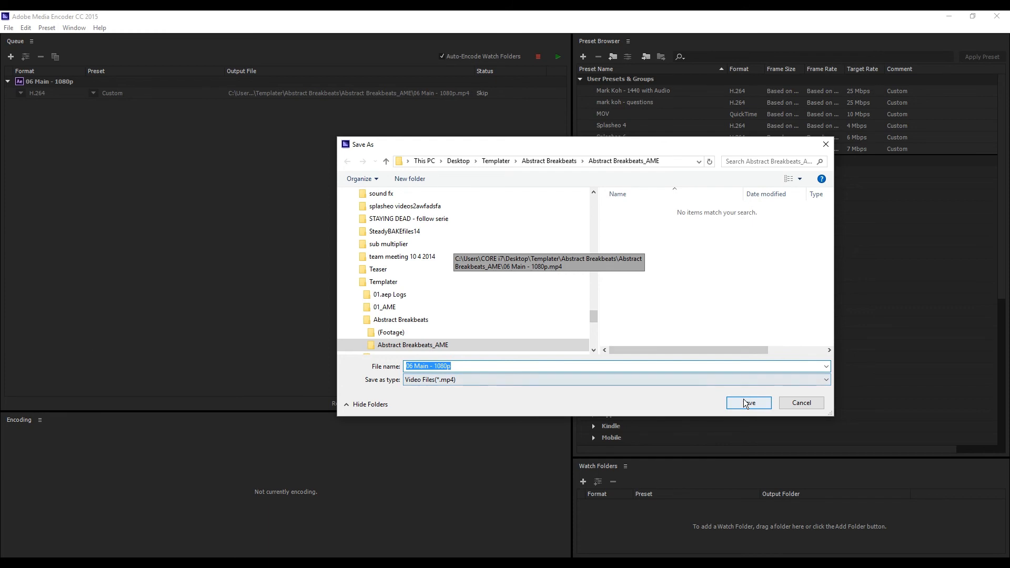
pyautogui.click(749, 403)
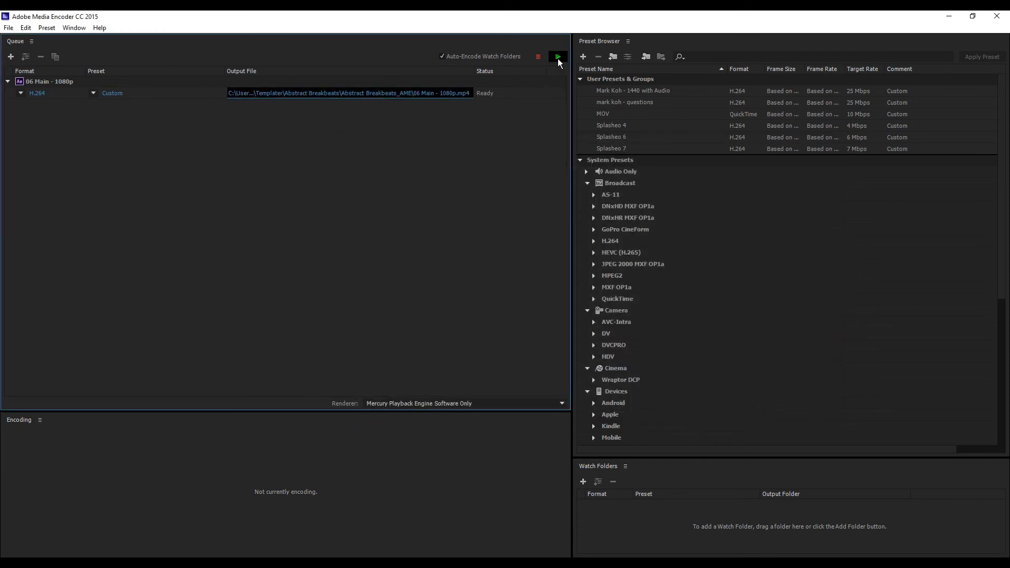
pyautogui.click(557, 57)
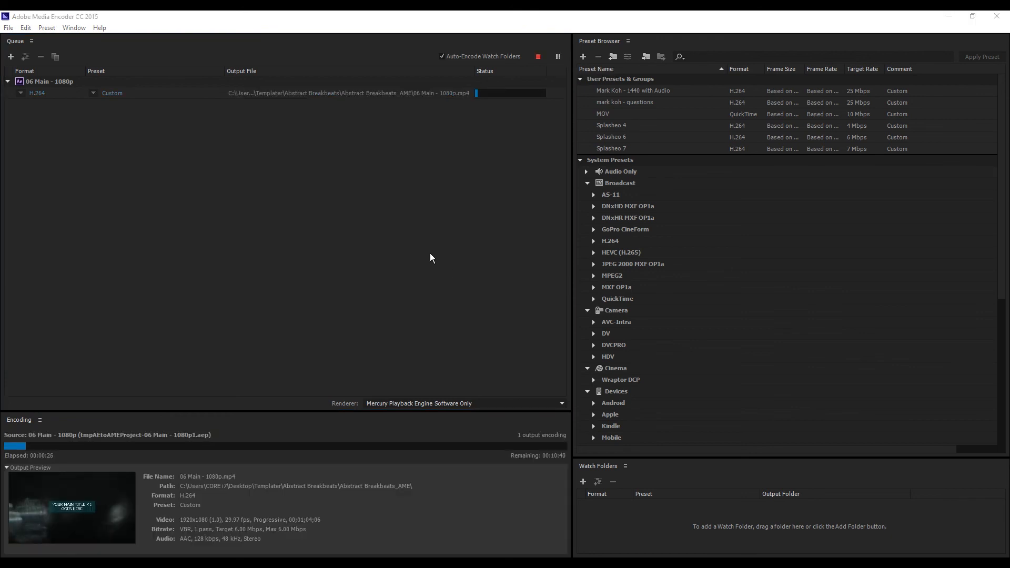